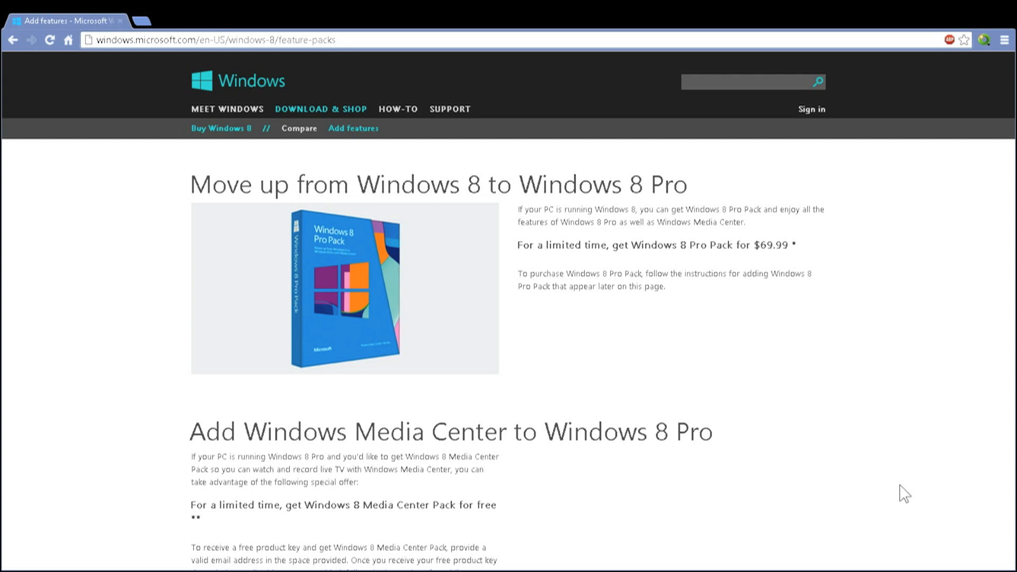
mouse_move(442, 566)
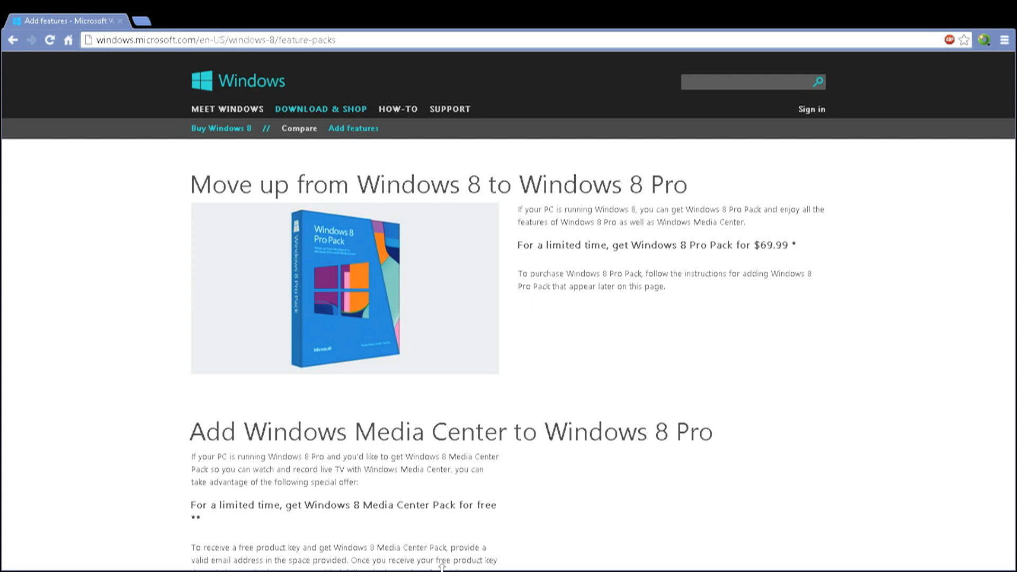
mouse_move(68, 251)
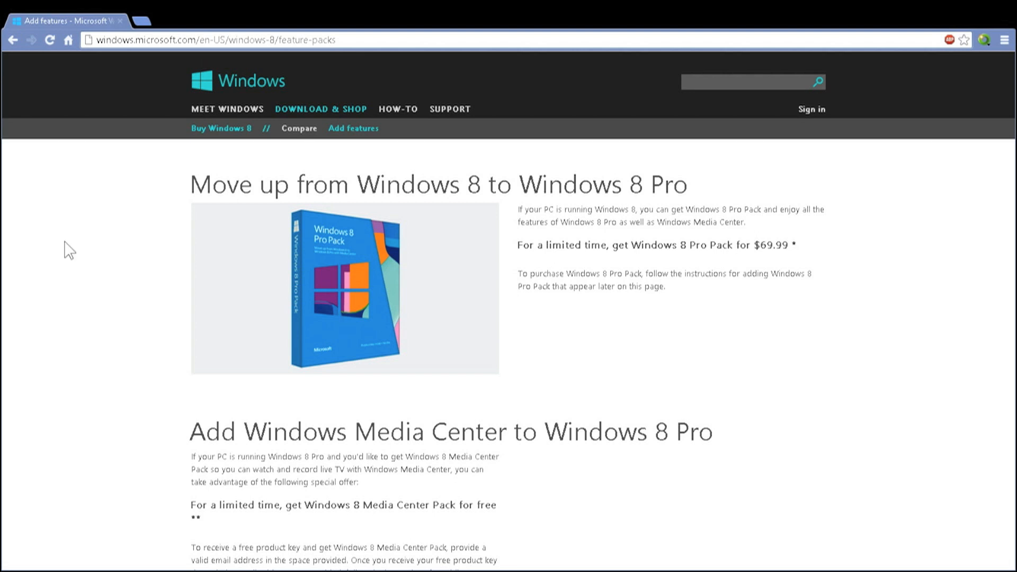
mouse_move(17, 243)
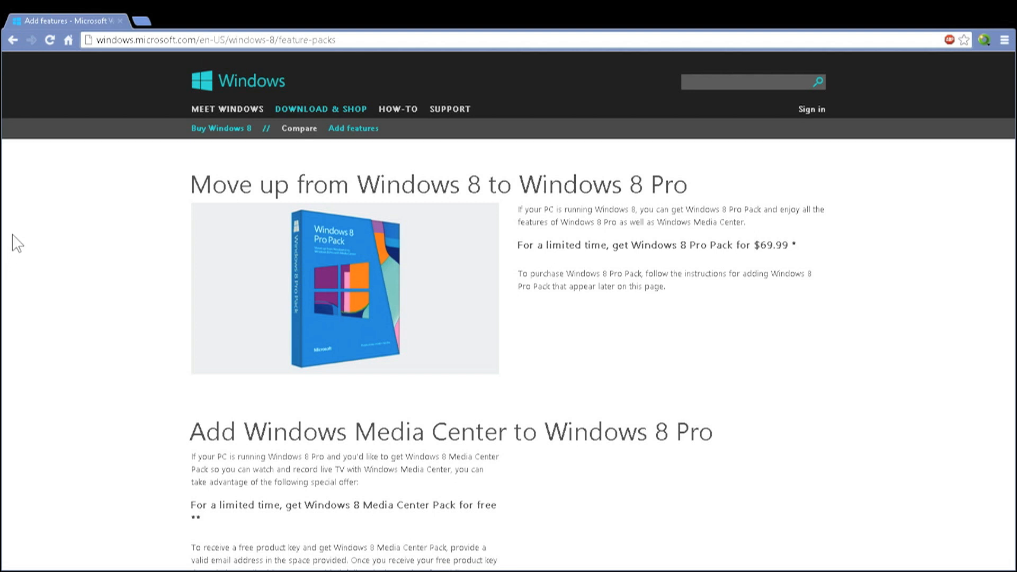
mouse_move(35, 224)
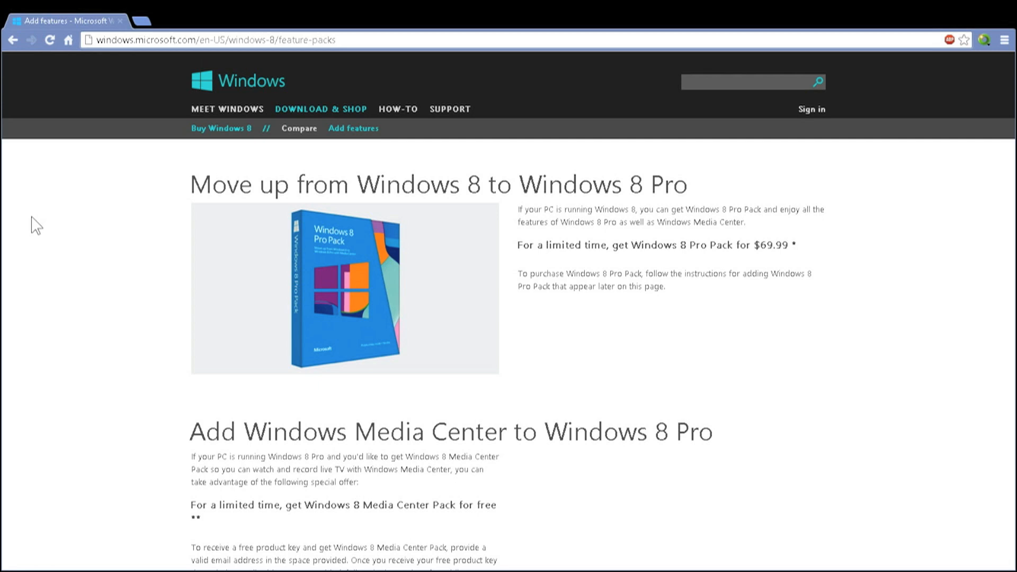
mouse_move(29, 223)
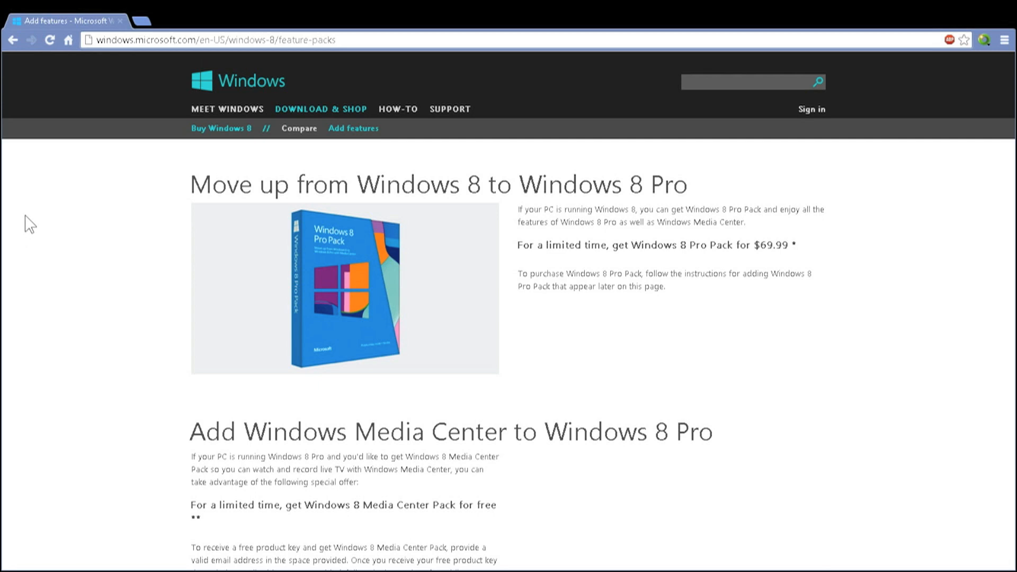
mouse_move(34, 220)
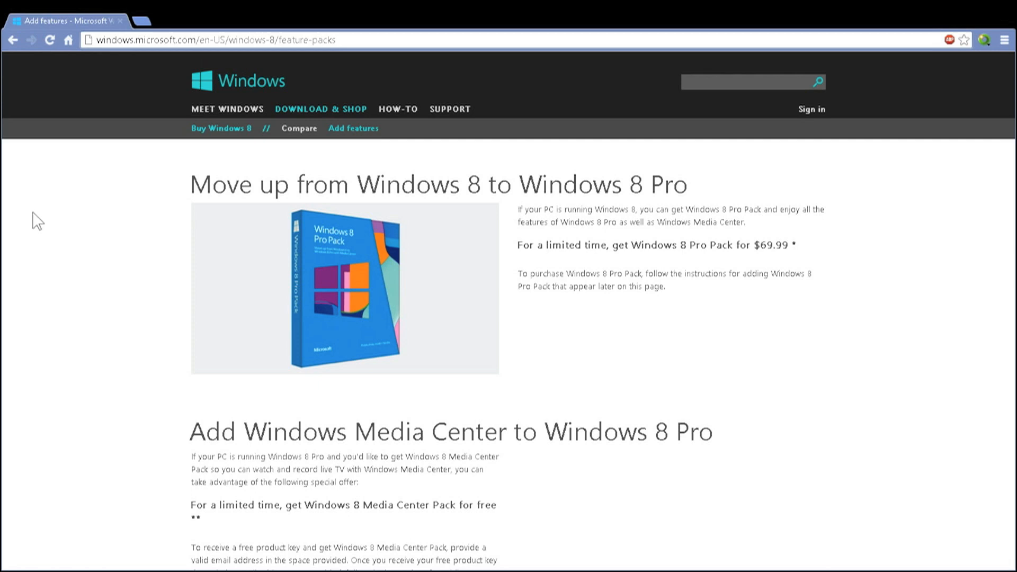
mouse_move(638, 271)
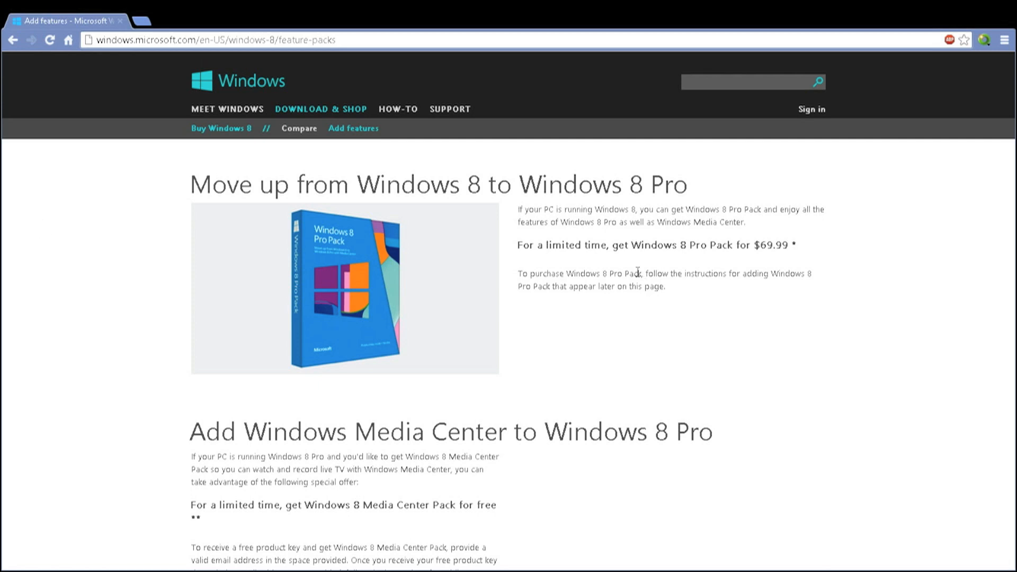
mouse_move(518, 251)
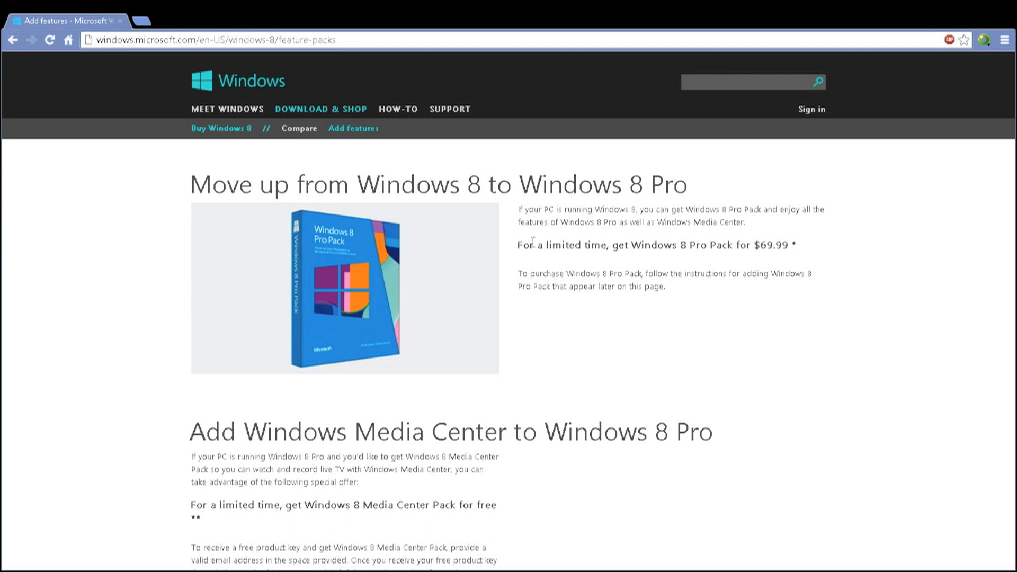
mouse_move(575, 285)
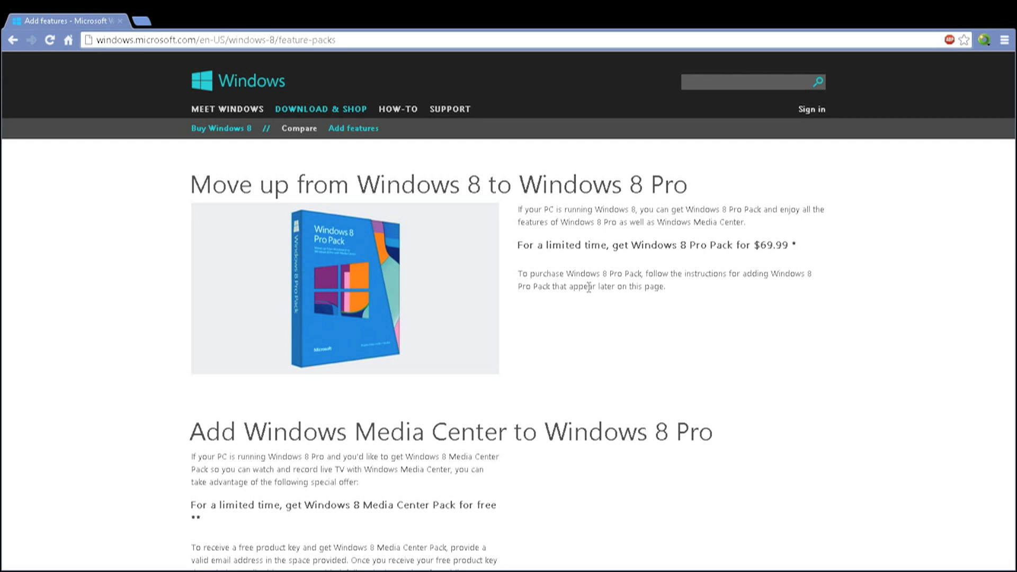
mouse_move(569, 32)
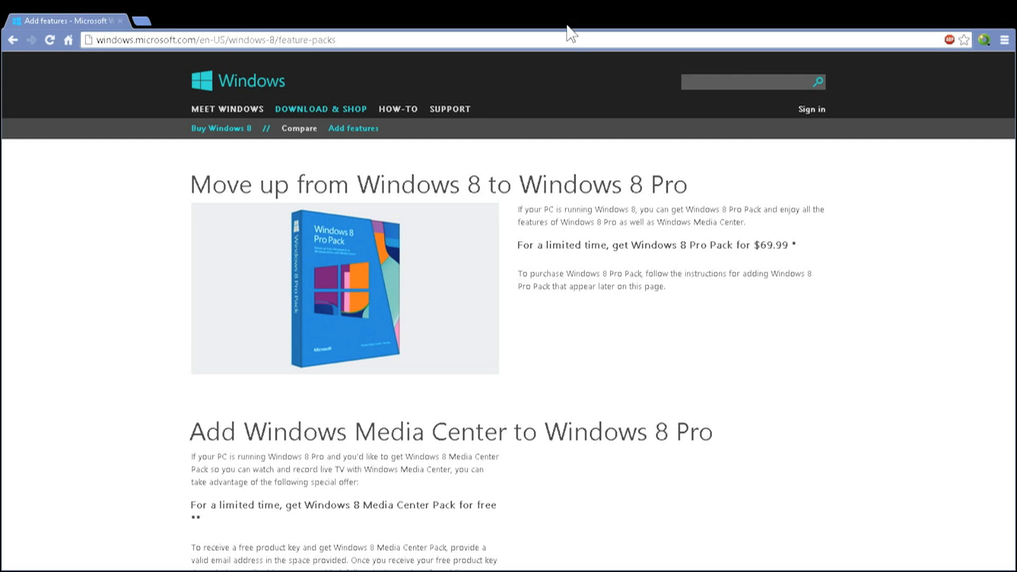
mouse_move(70, 268)
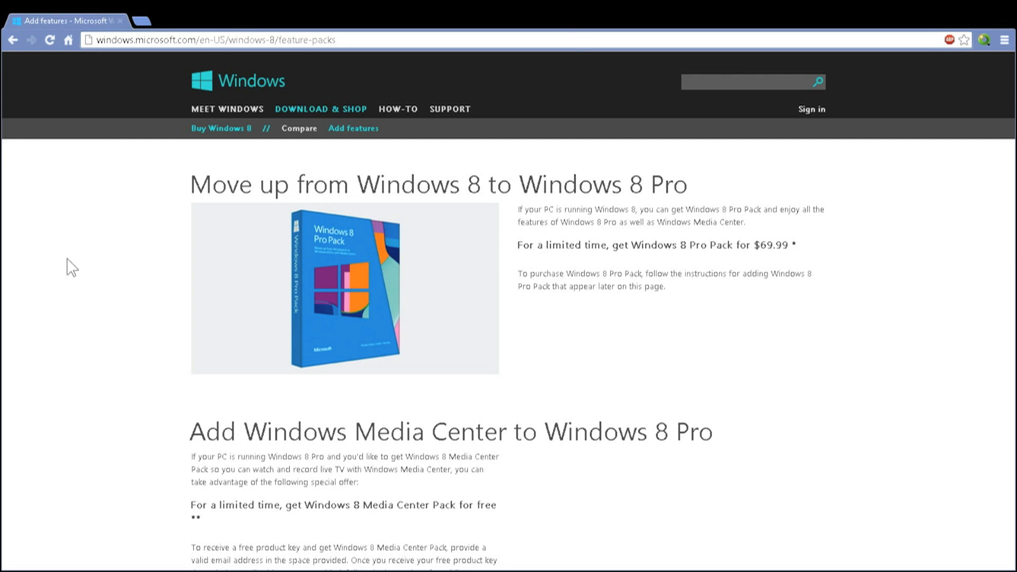
mouse_move(112, 297)
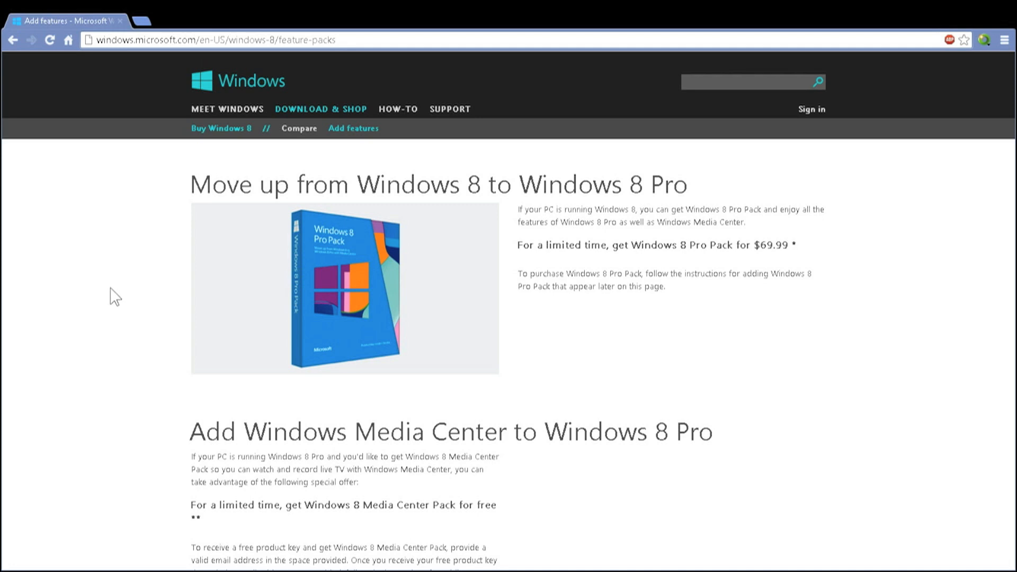
mouse_move(114, 299)
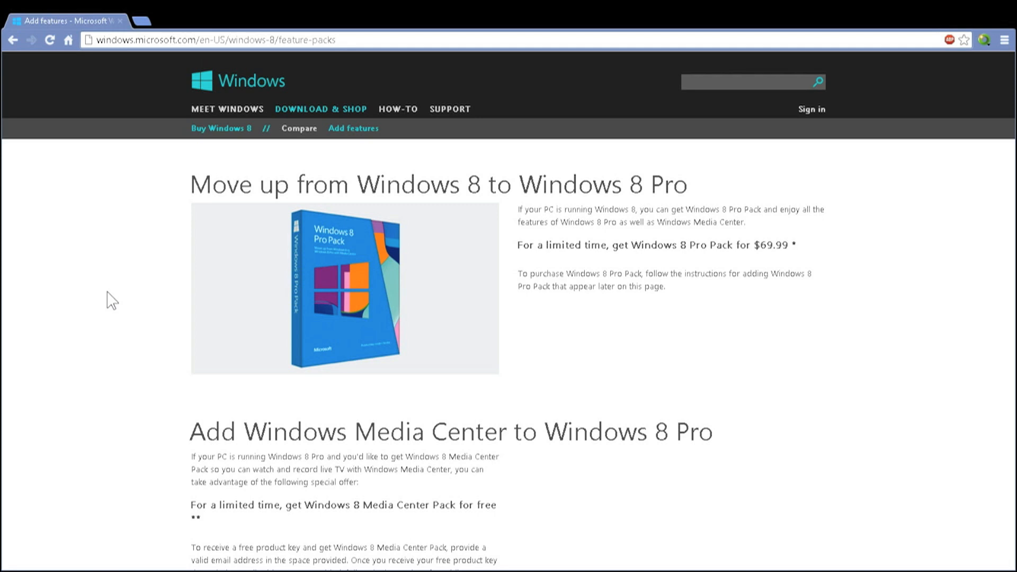
- Scroll down to the free Media Center Pack offer and its product-key email form
scroll(down, 3)
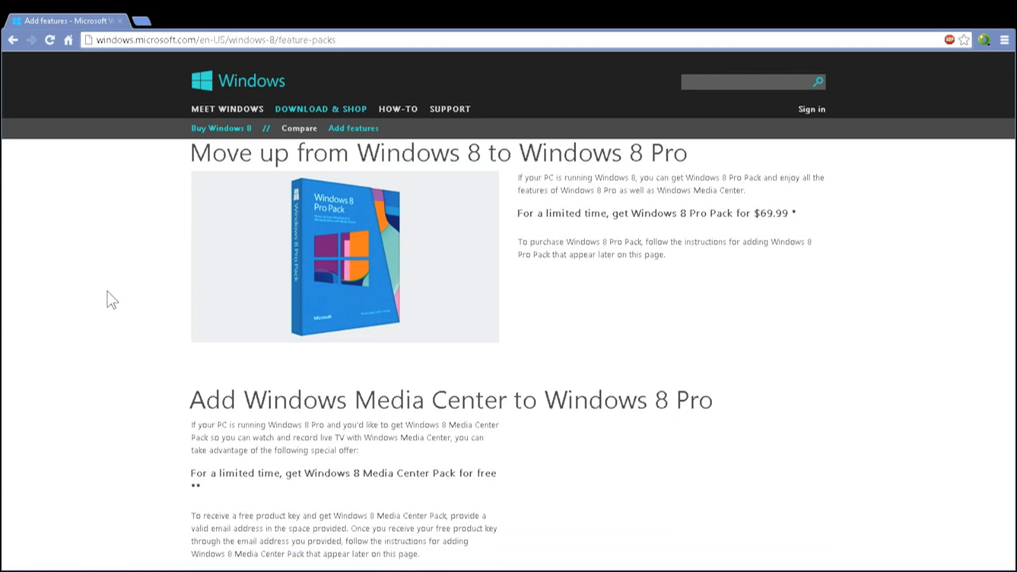
scroll(down, 3)
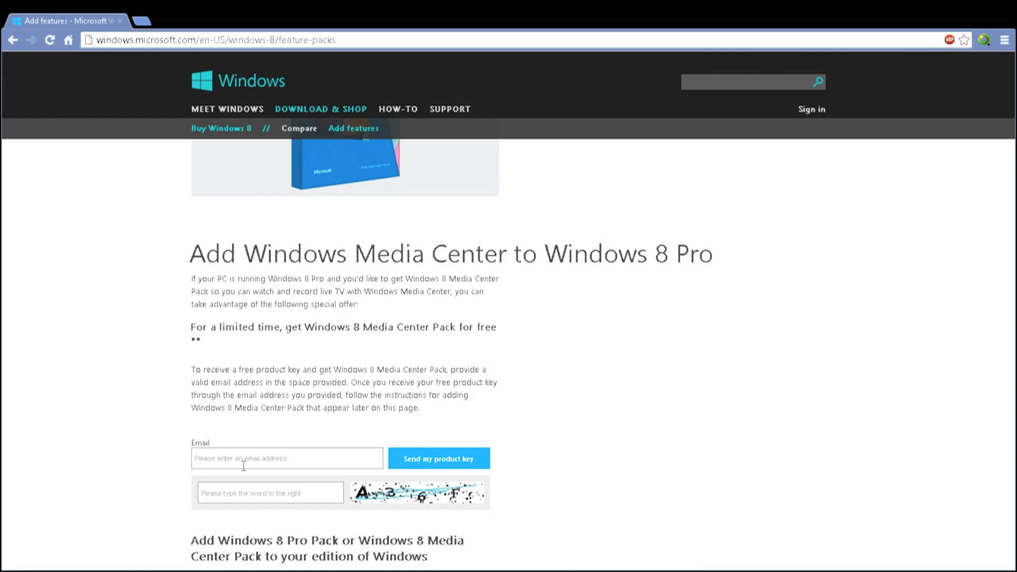
mouse_move(304, 485)
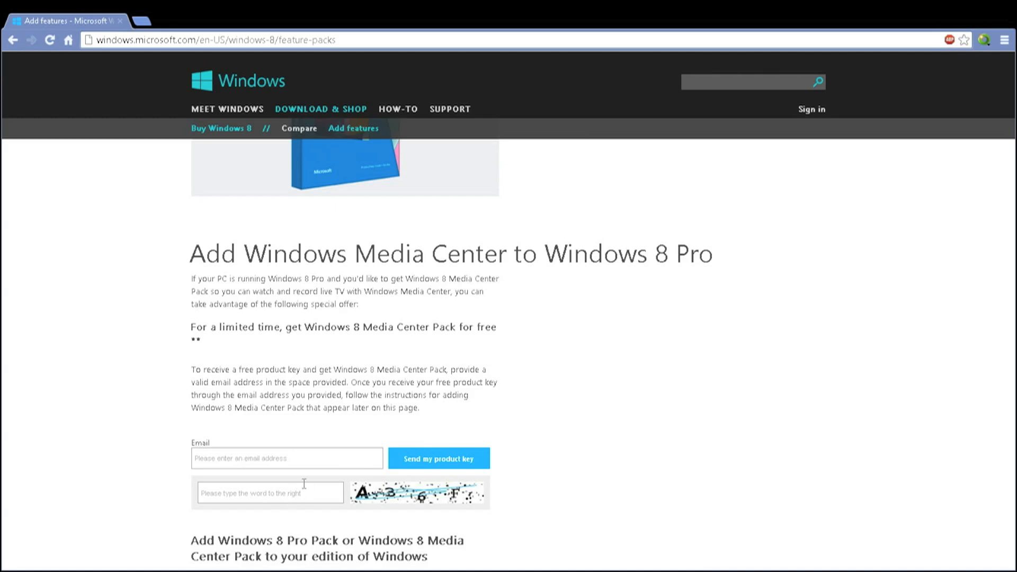
mouse_move(299, 485)
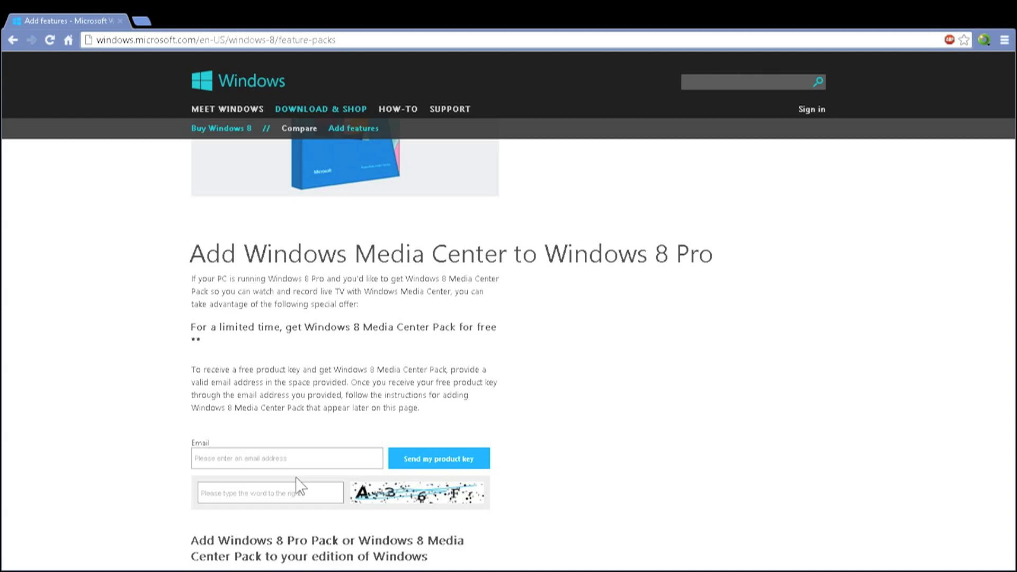
mouse_move(268, 524)
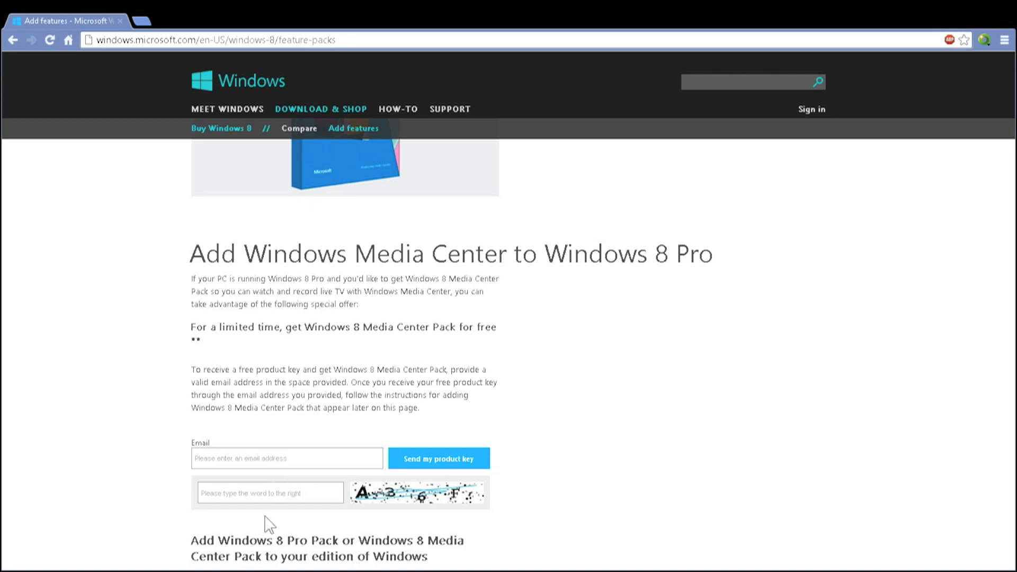
mouse_move(225, 431)
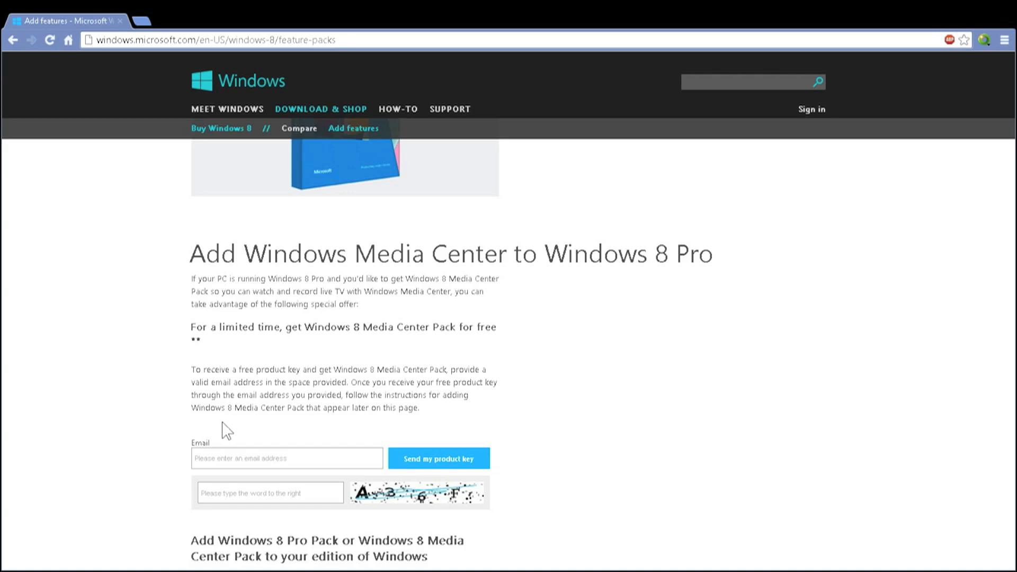
mouse_move(266, 408)
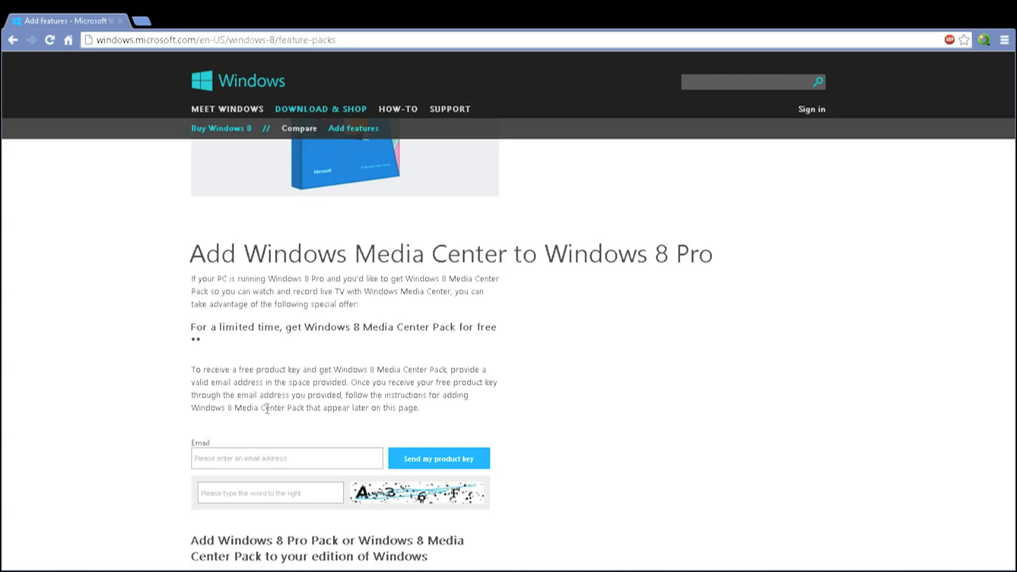
mouse_move(289, 435)
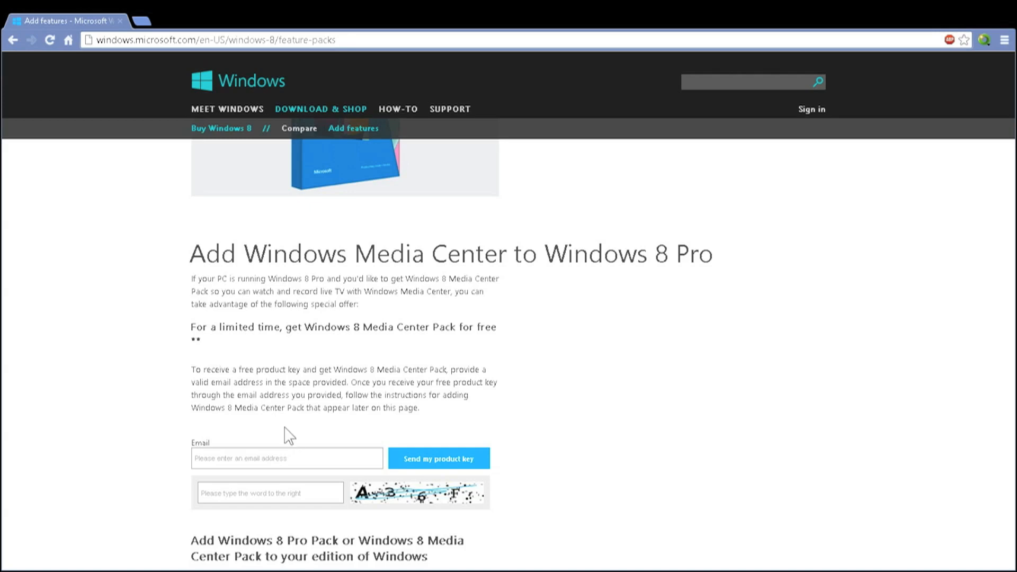
mouse_move(381, 330)
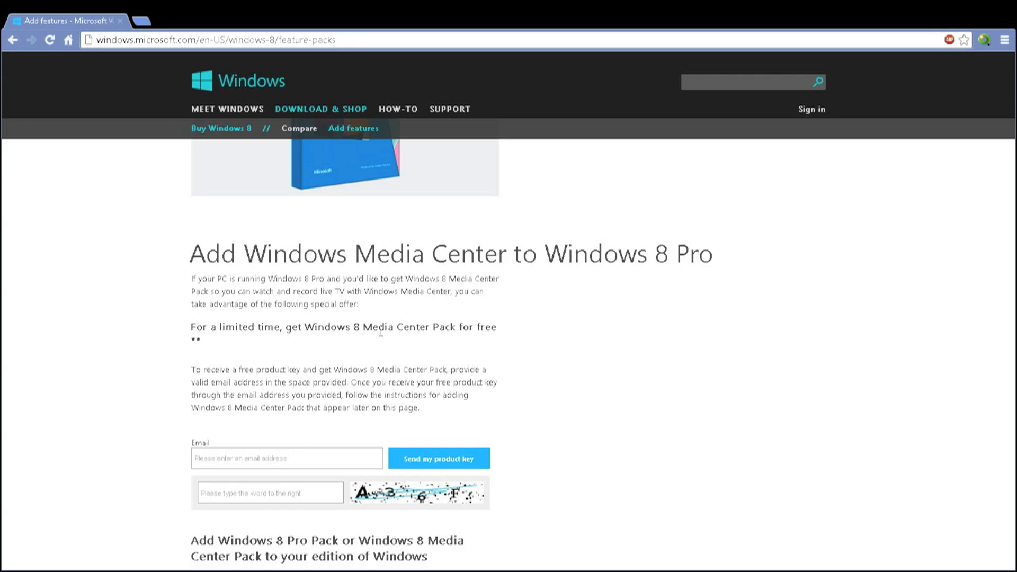
mouse_move(557, 353)
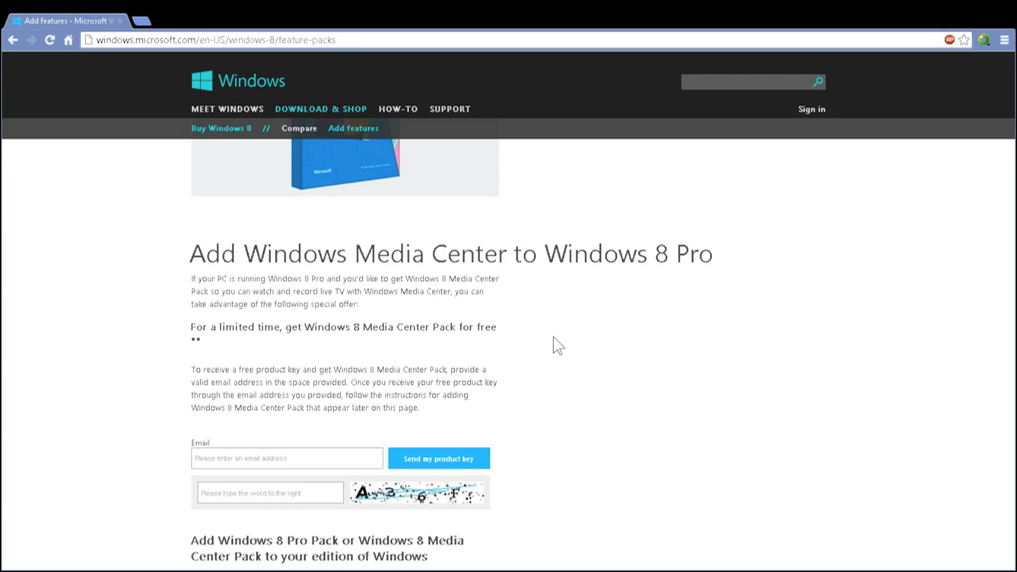
mouse_move(563, 340)
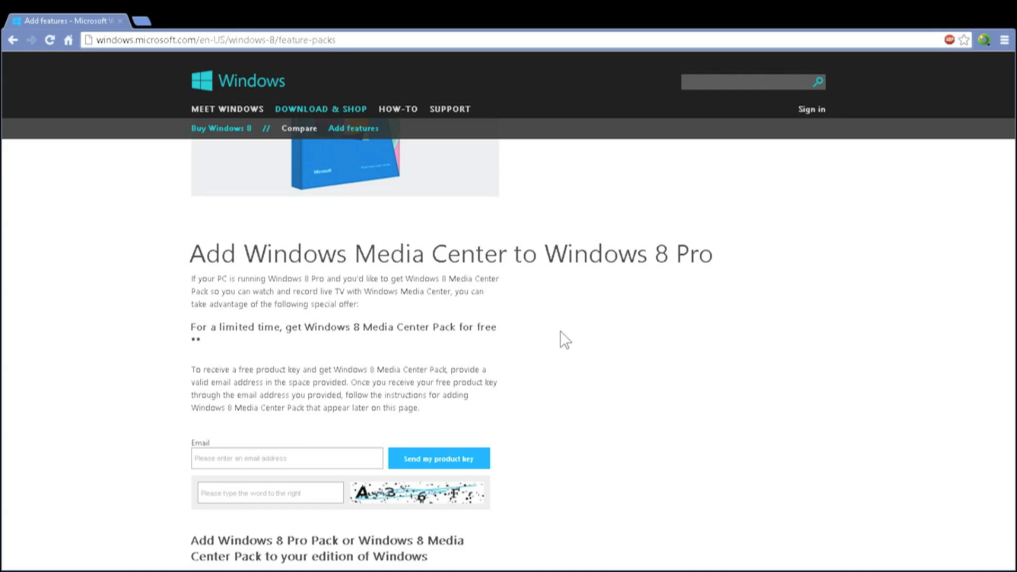
mouse_move(561, 346)
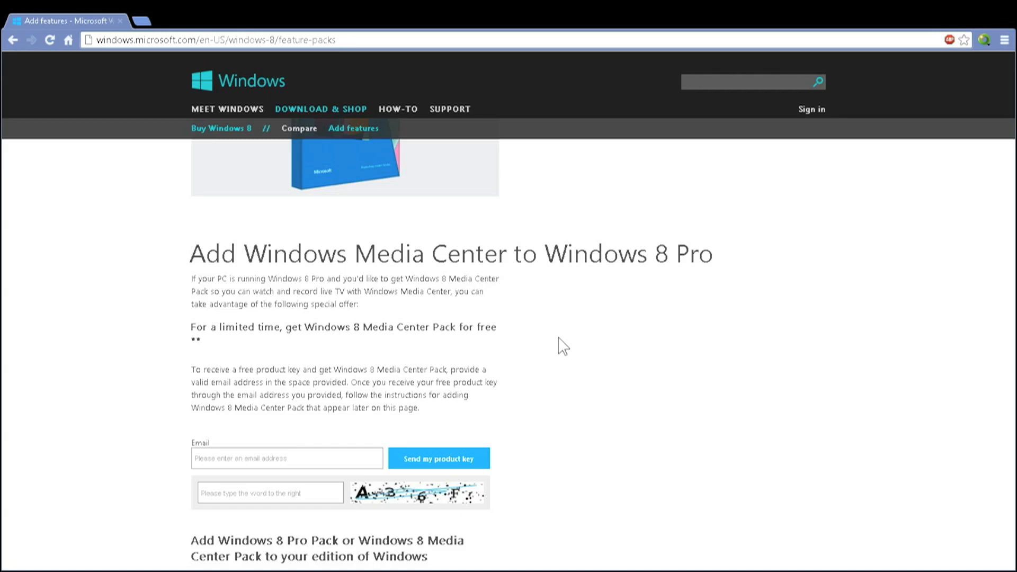
mouse_move(721, 257)
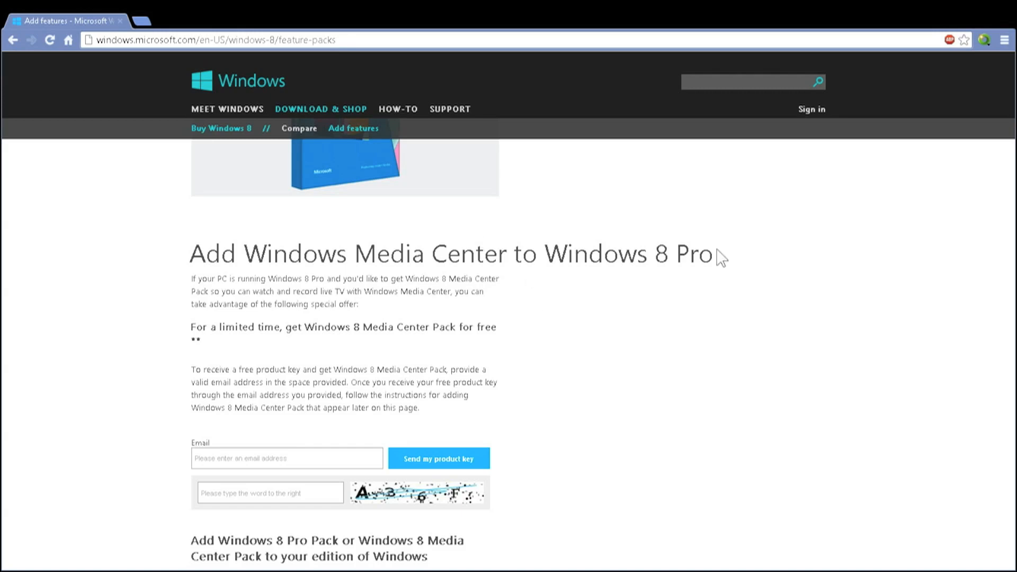
mouse_move(981, 160)
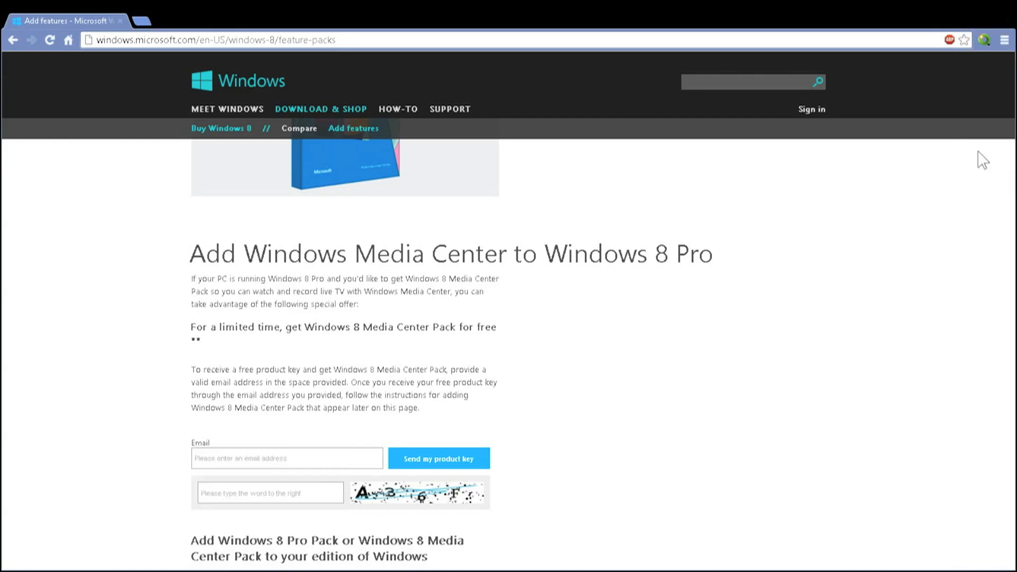
- Switch from the browser to the Windows 8 Start screen
key(Super)
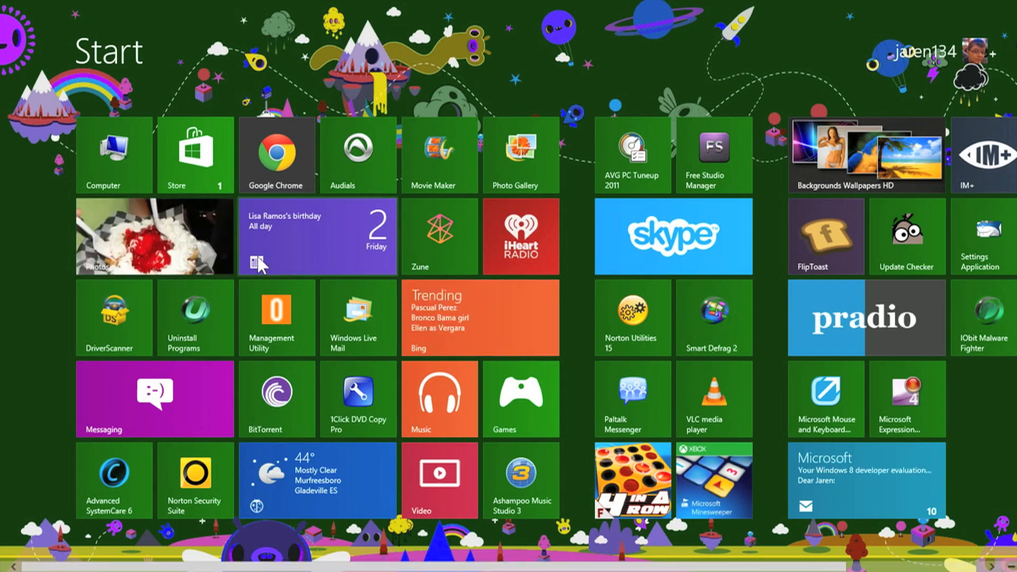
mouse_move(440, 12)
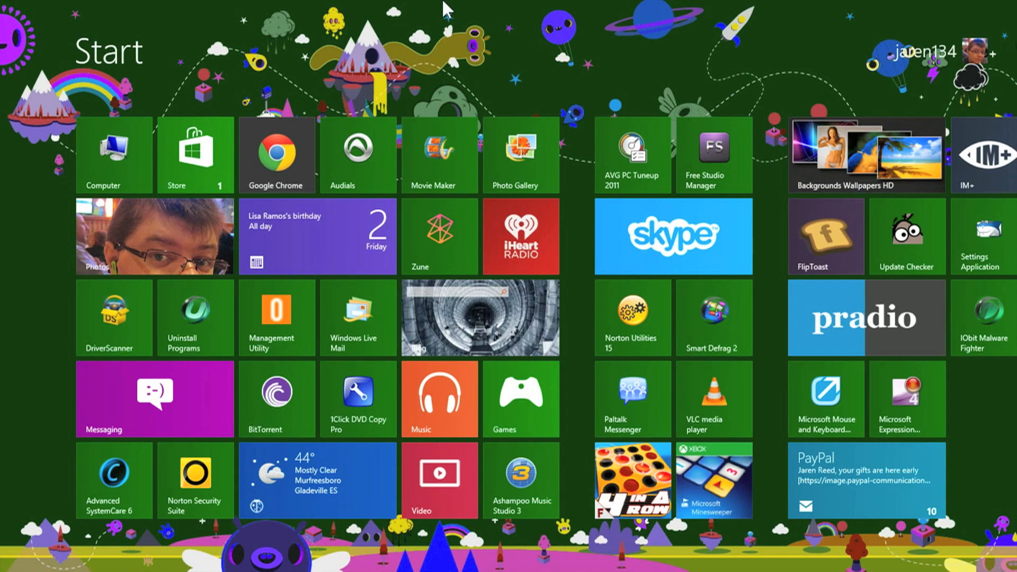
mouse_move(765, 9)
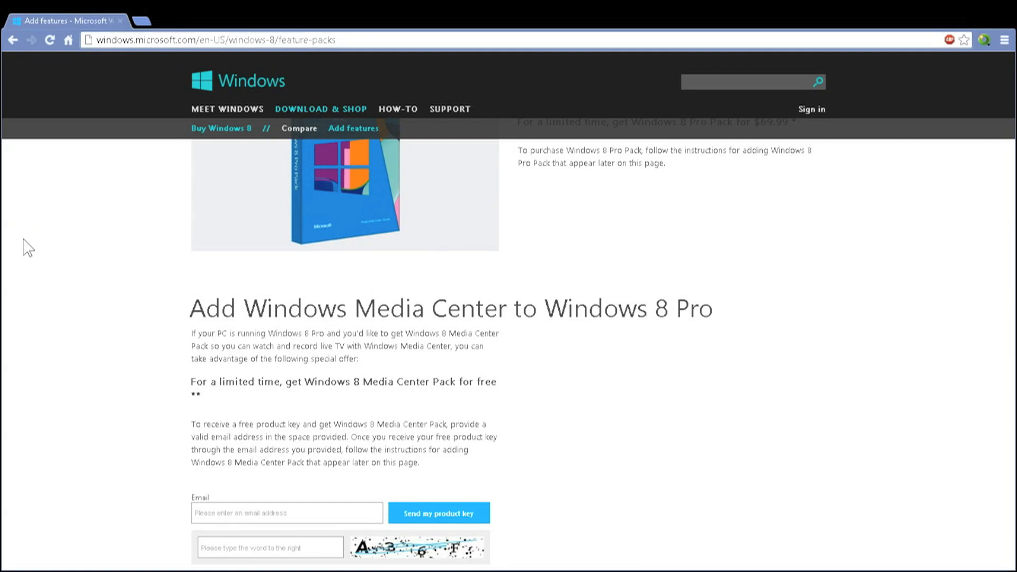
mouse_move(209, 170)
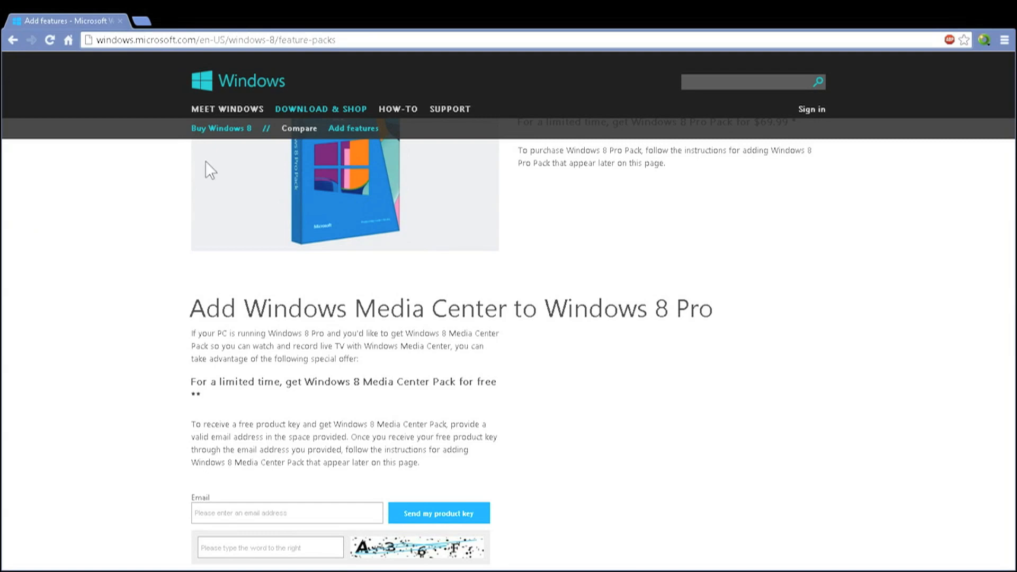
mouse_move(994, 192)
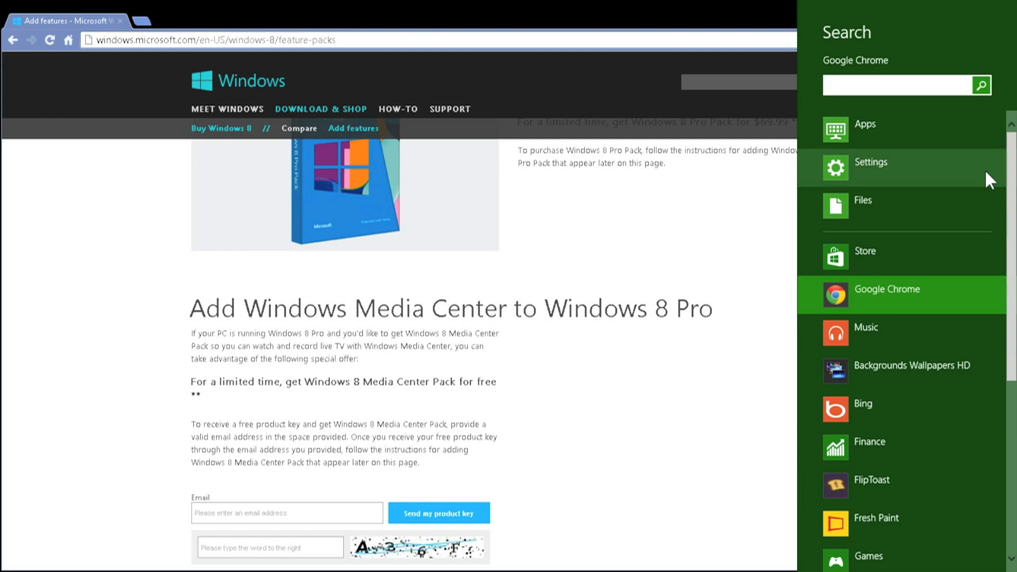
mouse_move(922, 94)
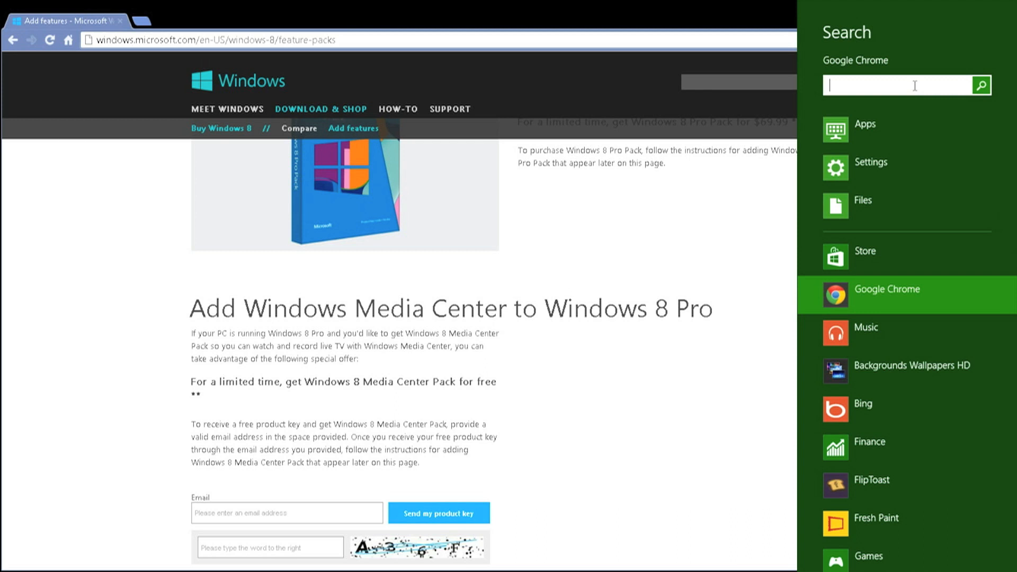
mouse_move(6, 216)
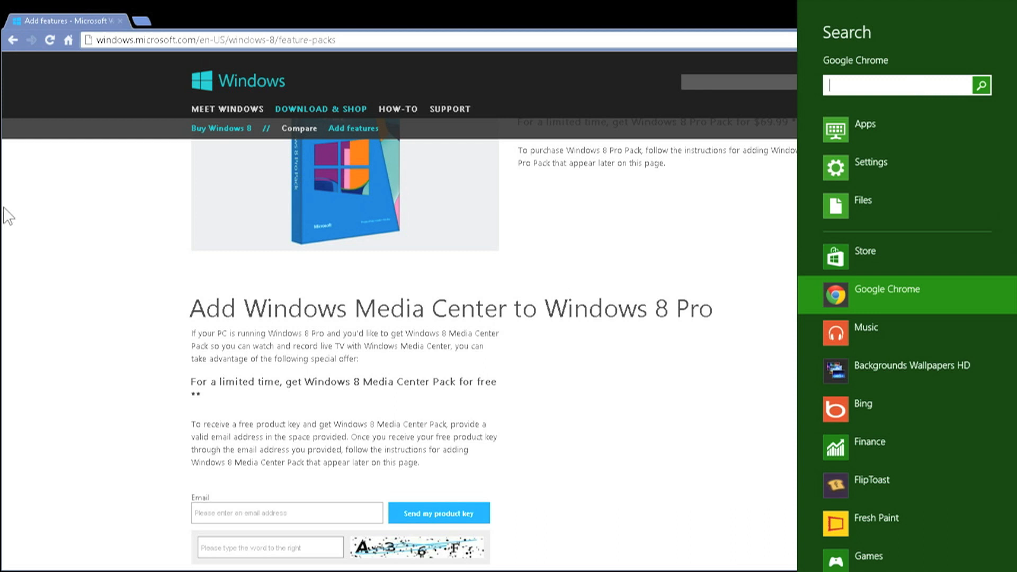
mouse_move(895, 167)
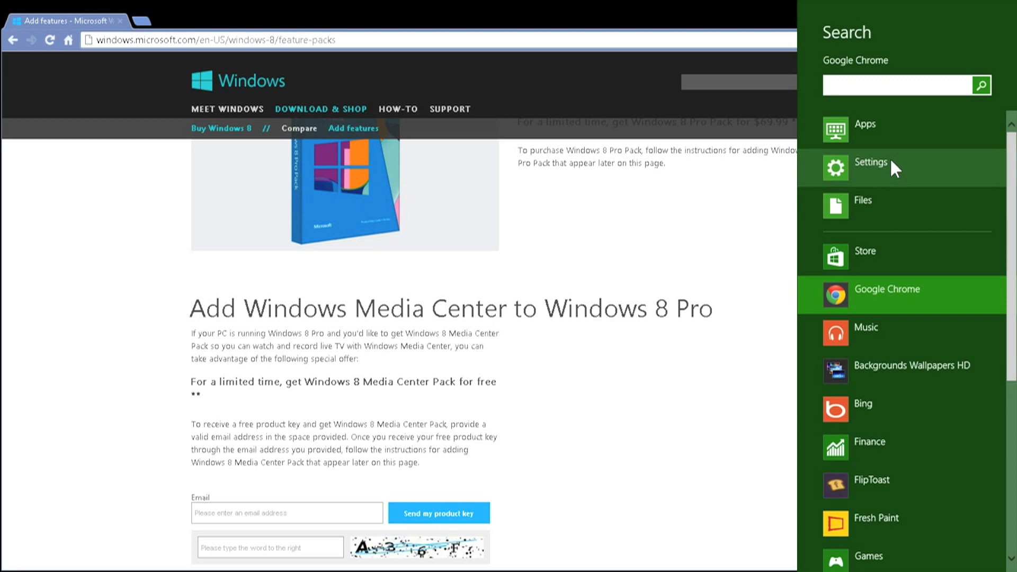
mouse_move(872, 234)
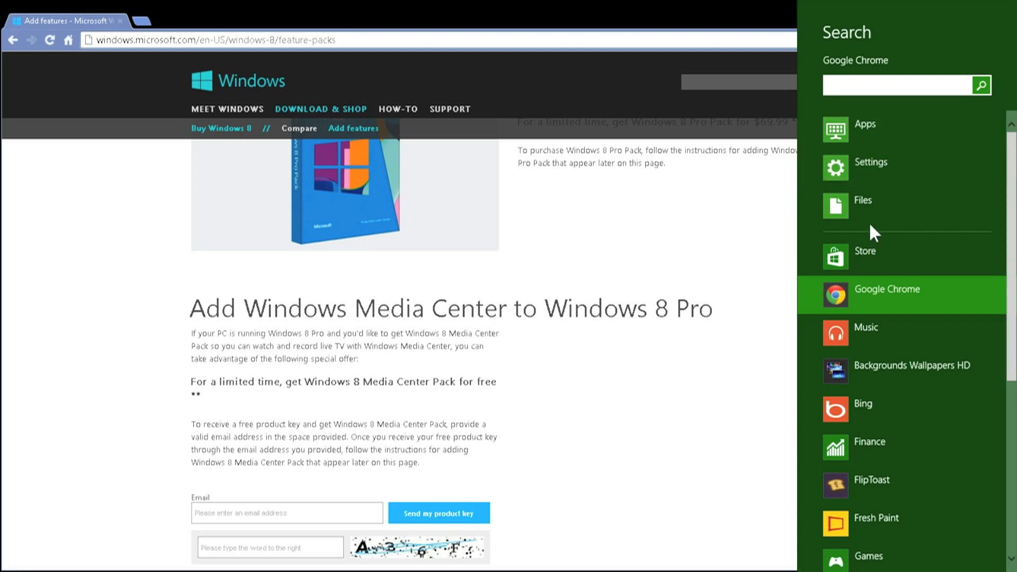
mouse_move(893, 230)
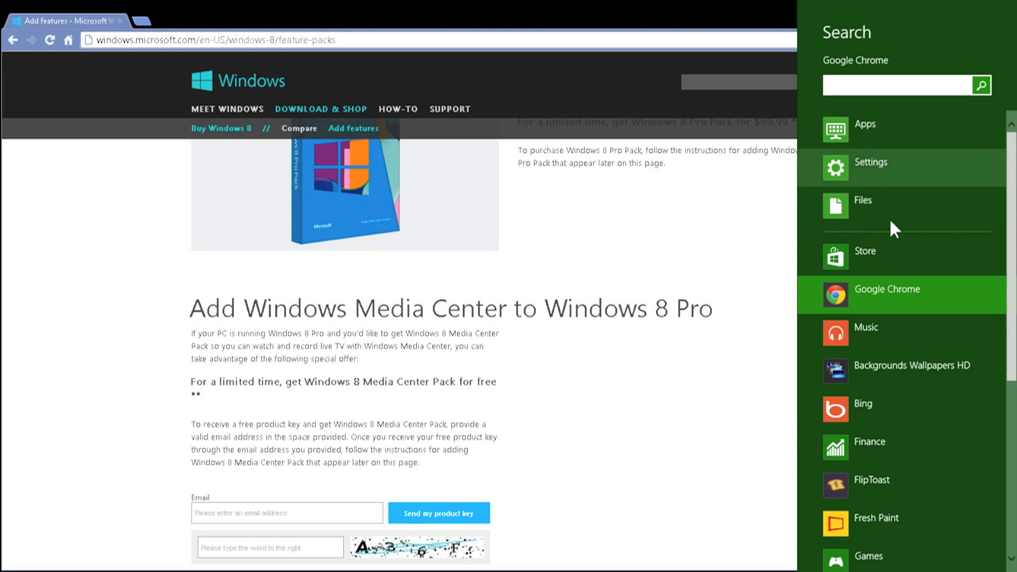
mouse_move(892, 188)
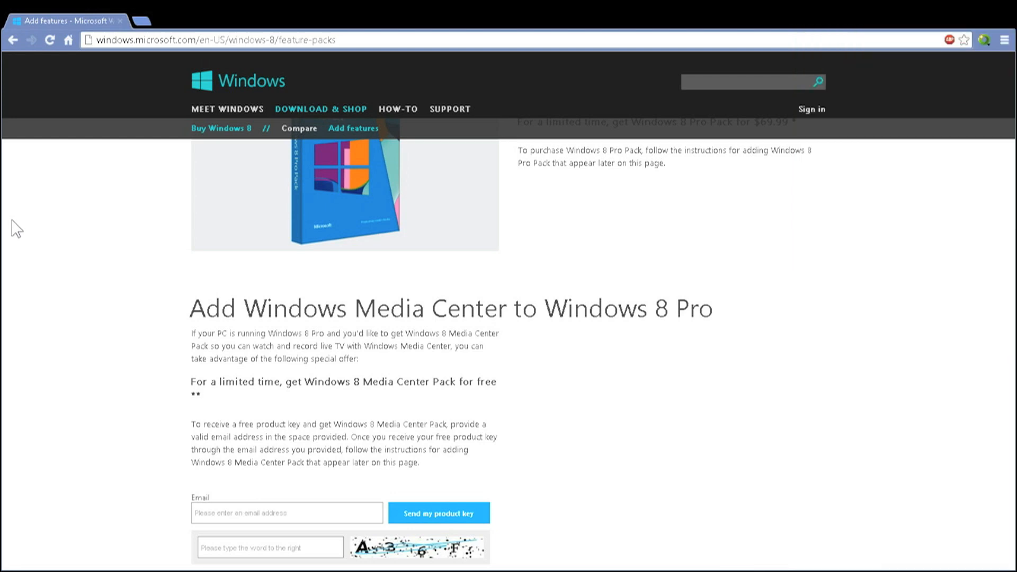
- Show PC info from the Settings charm, revealing 'Windows 8 Pro with Media Center'
scroll(up, 3)
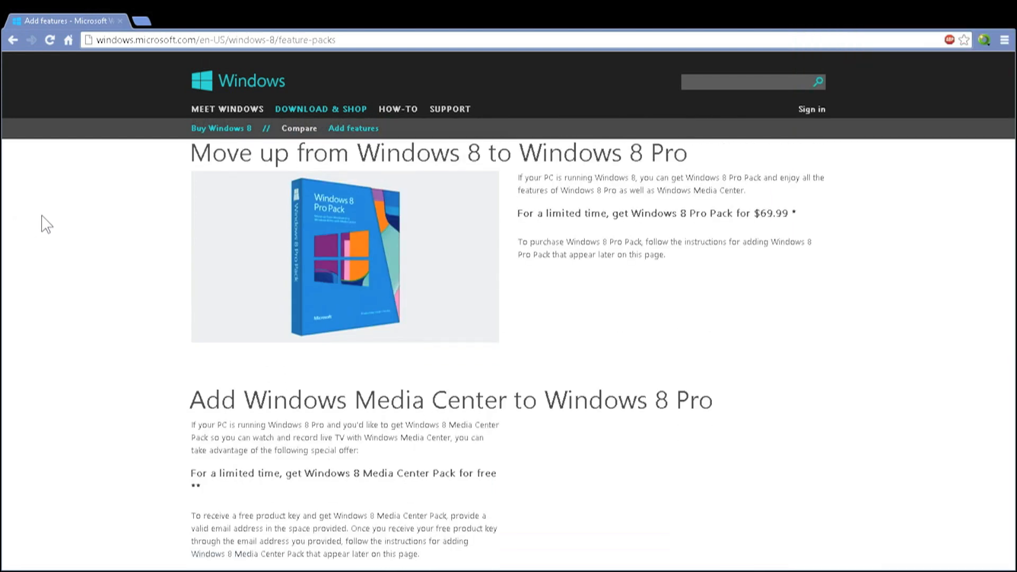
mouse_move(3, 253)
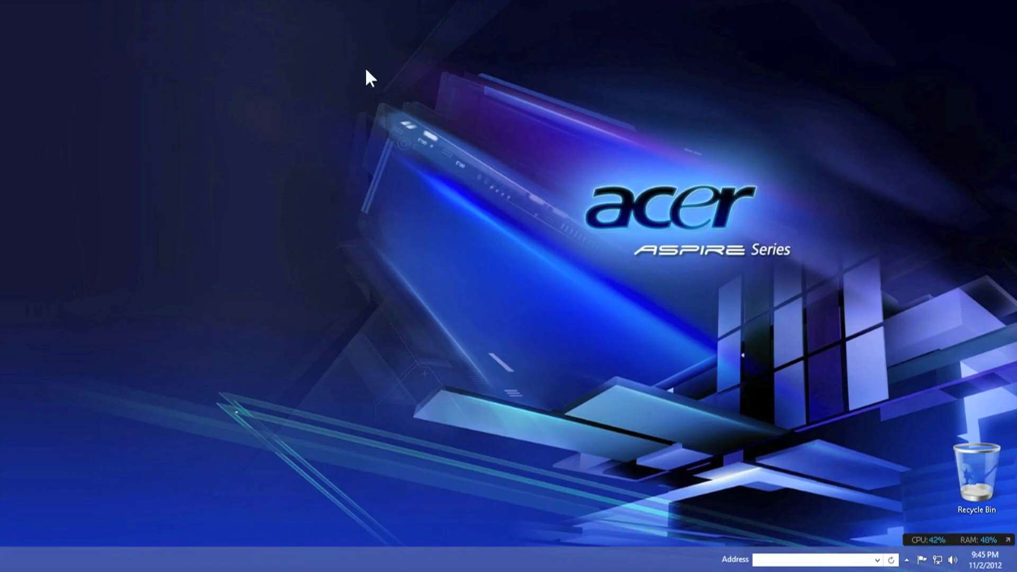
mouse_move(419, 260)
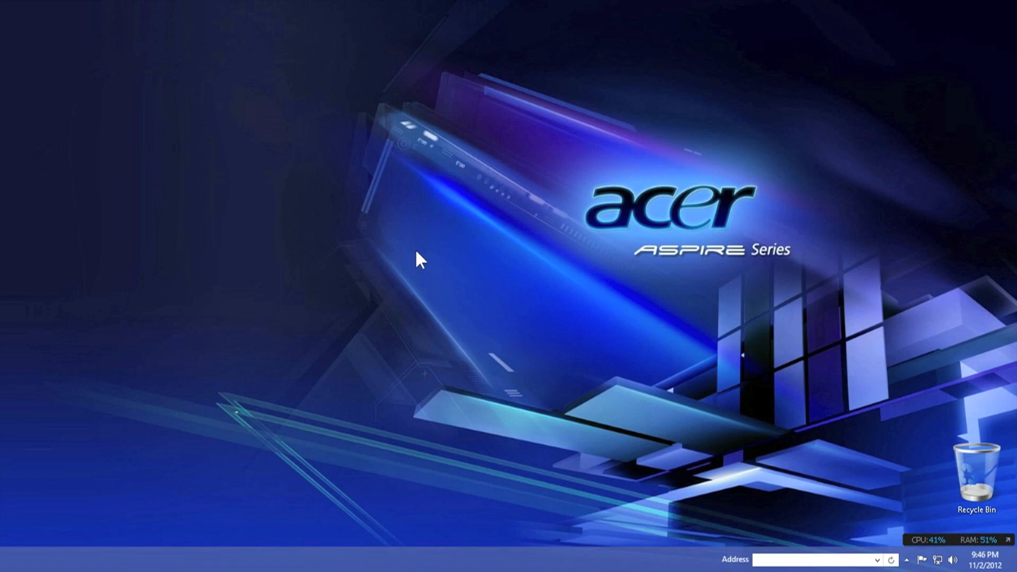
mouse_move(968, 11)
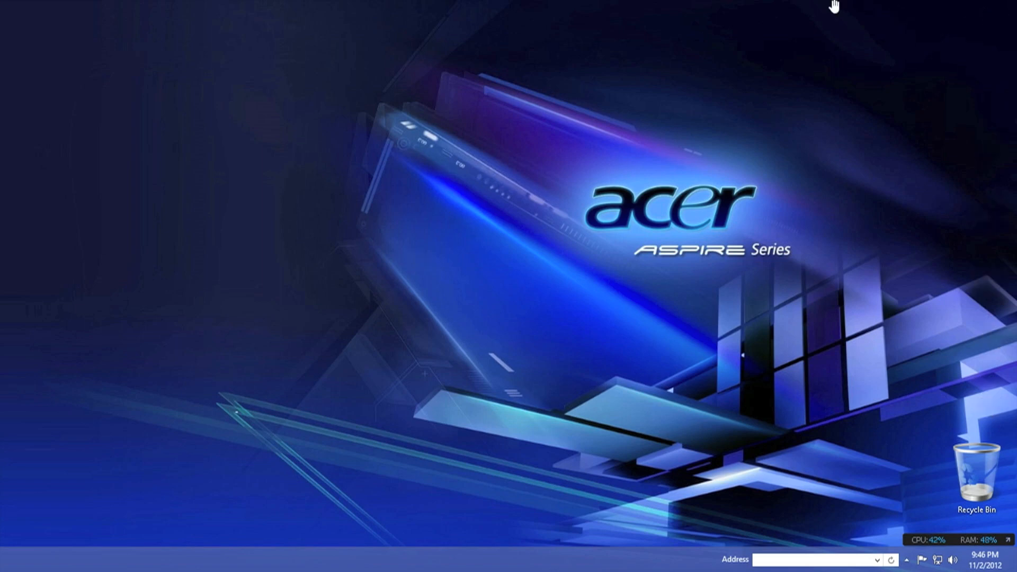
mouse_move(1011, 285)
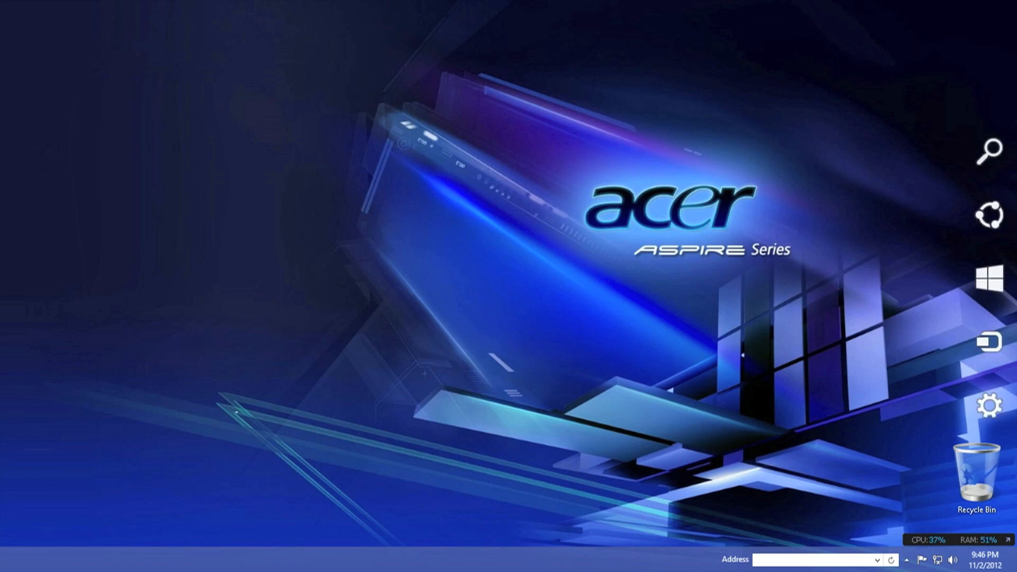
click(990, 405)
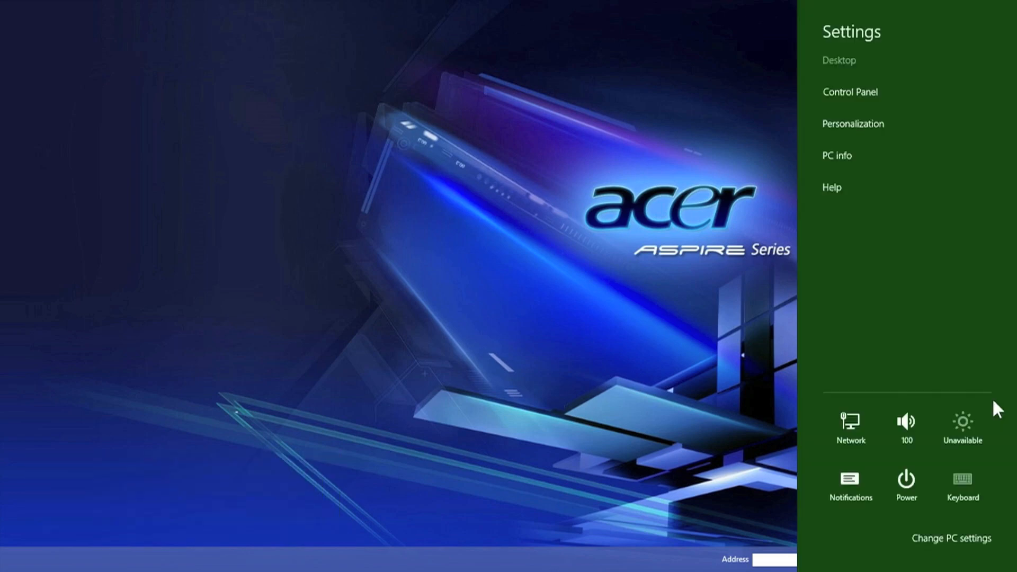
mouse_move(900, 215)
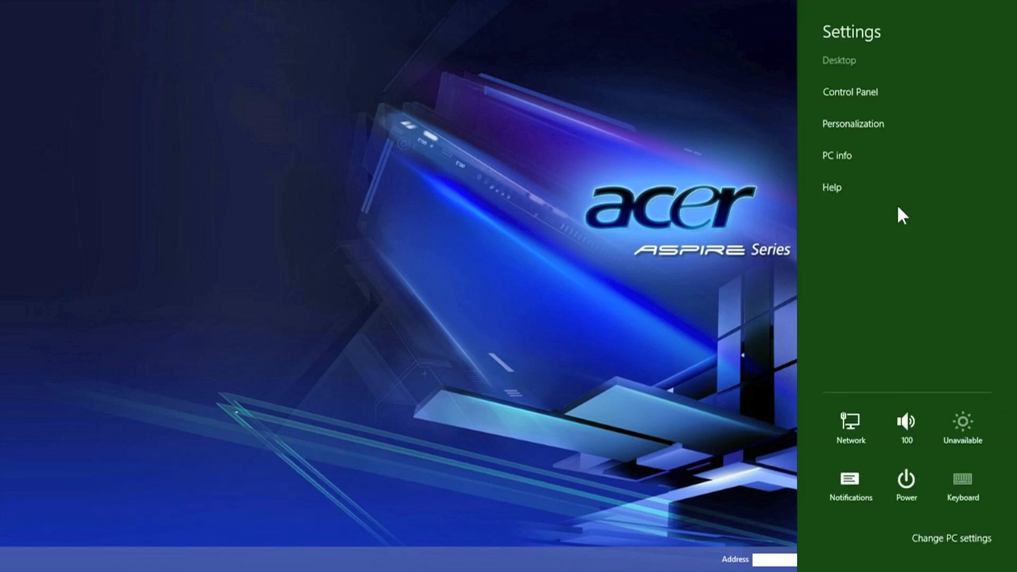
click(835, 155)
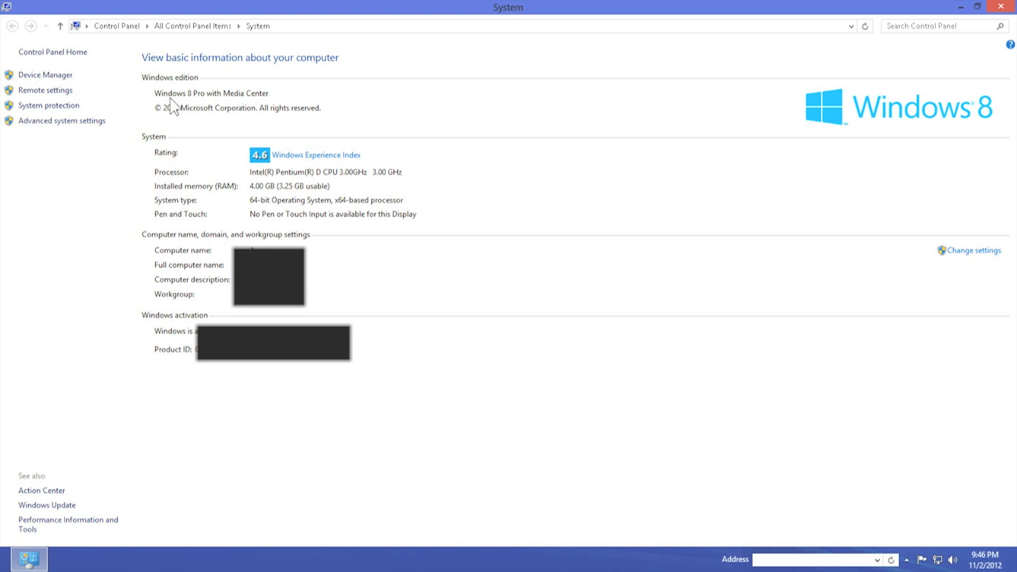
mouse_move(191, 111)
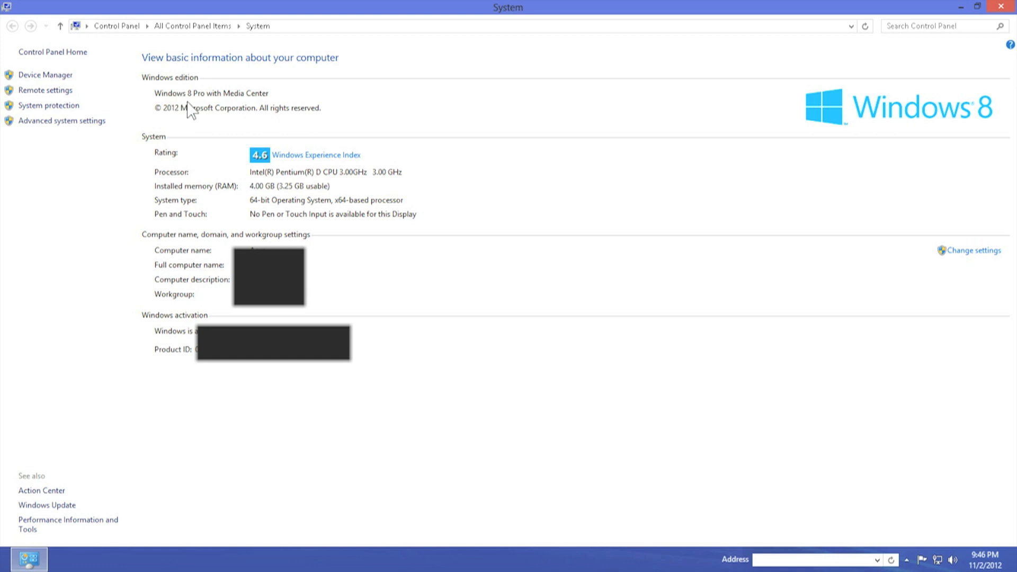
mouse_move(289, 112)
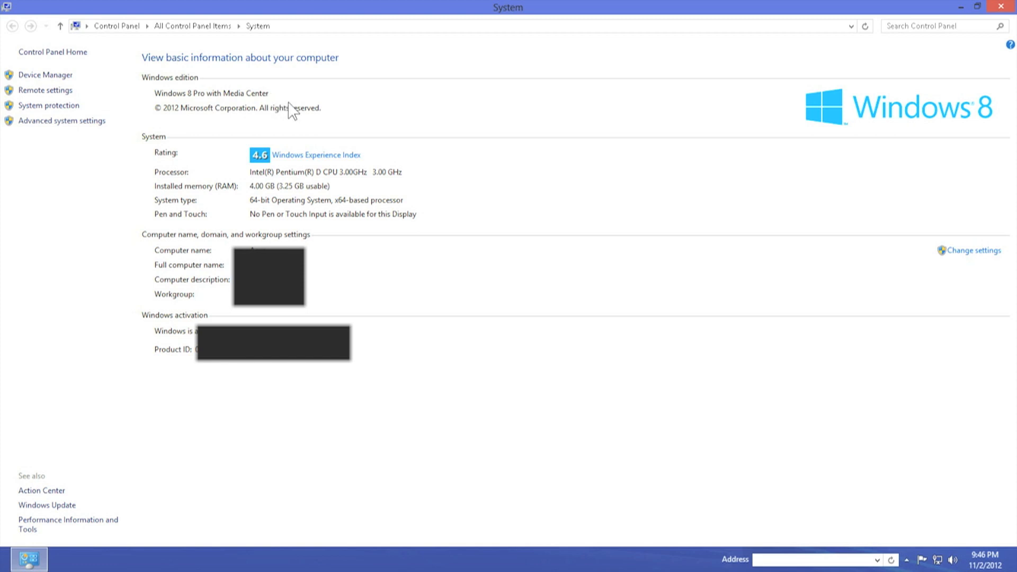
mouse_move(360, 167)
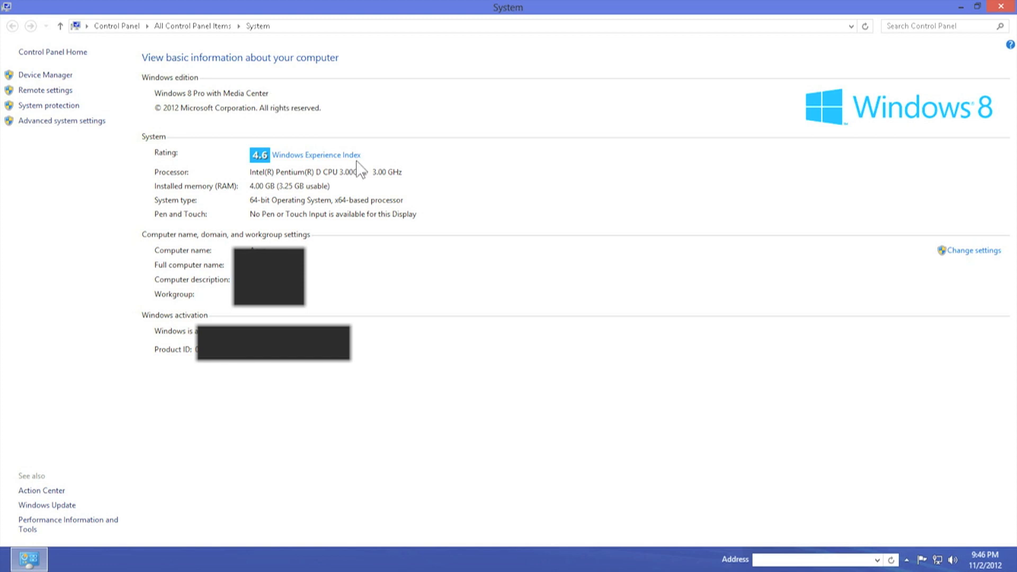
mouse_move(638, 336)
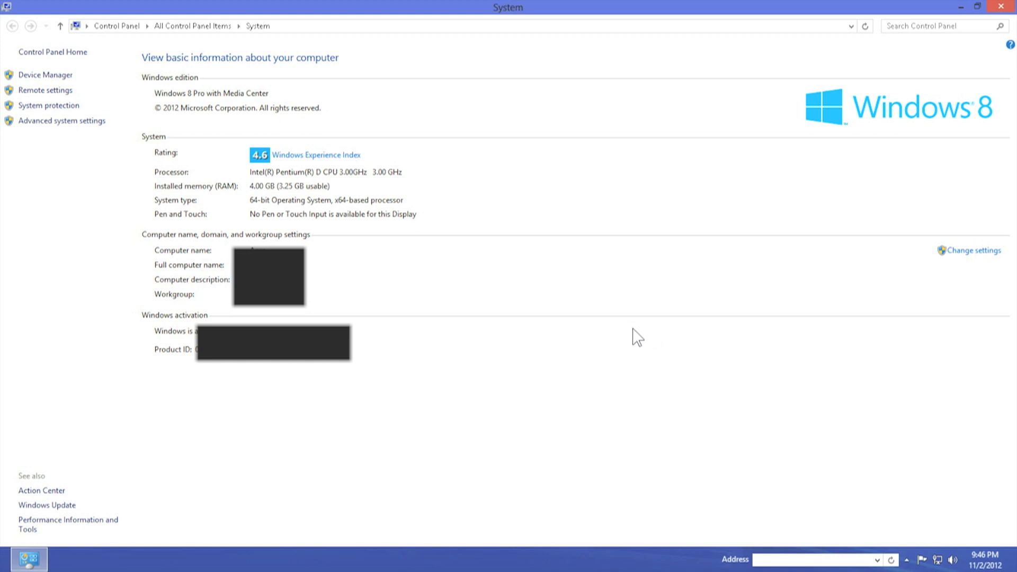
mouse_move(621, 333)
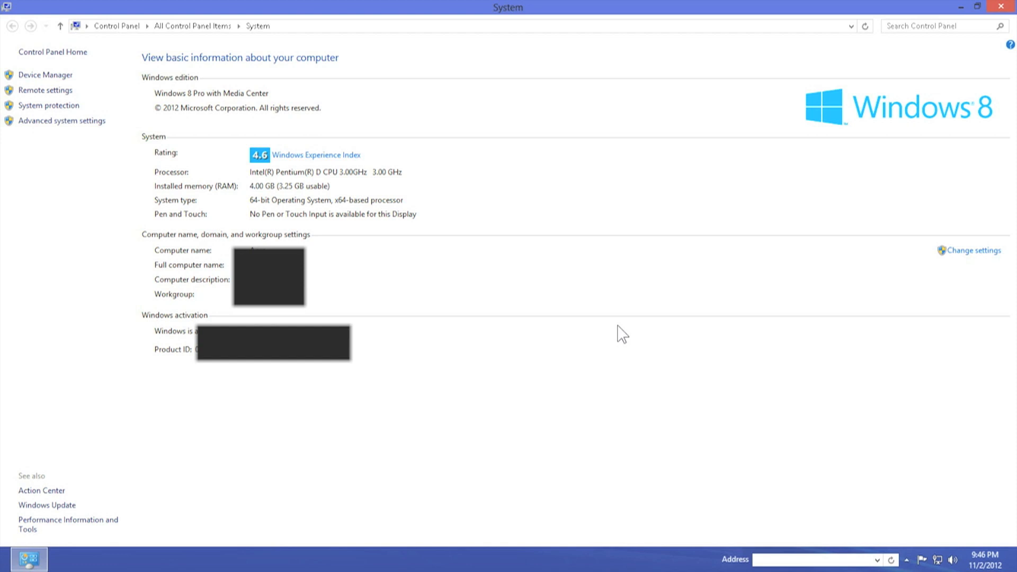
mouse_move(567, 338)
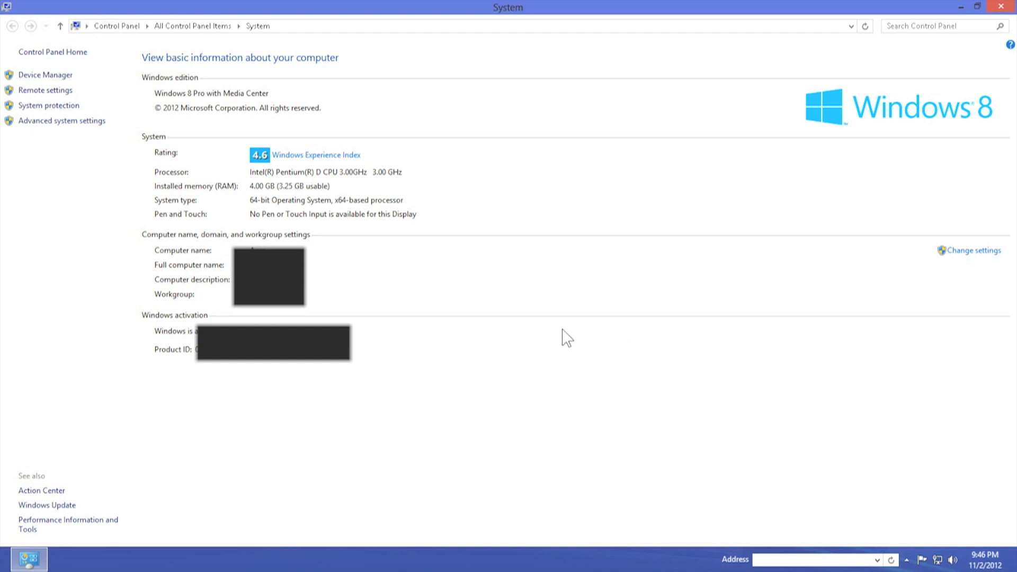
mouse_move(591, 319)
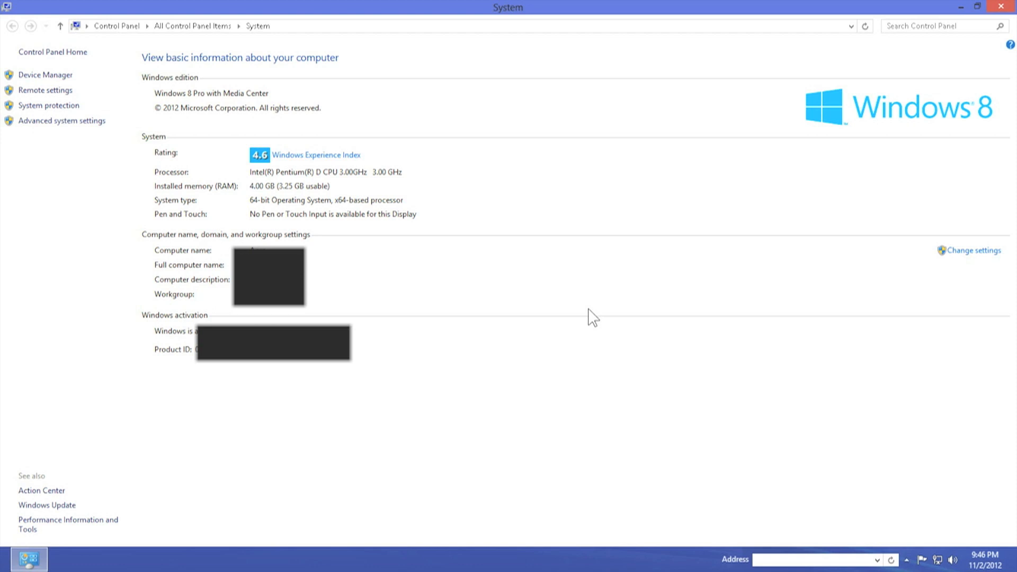
mouse_move(598, 288)
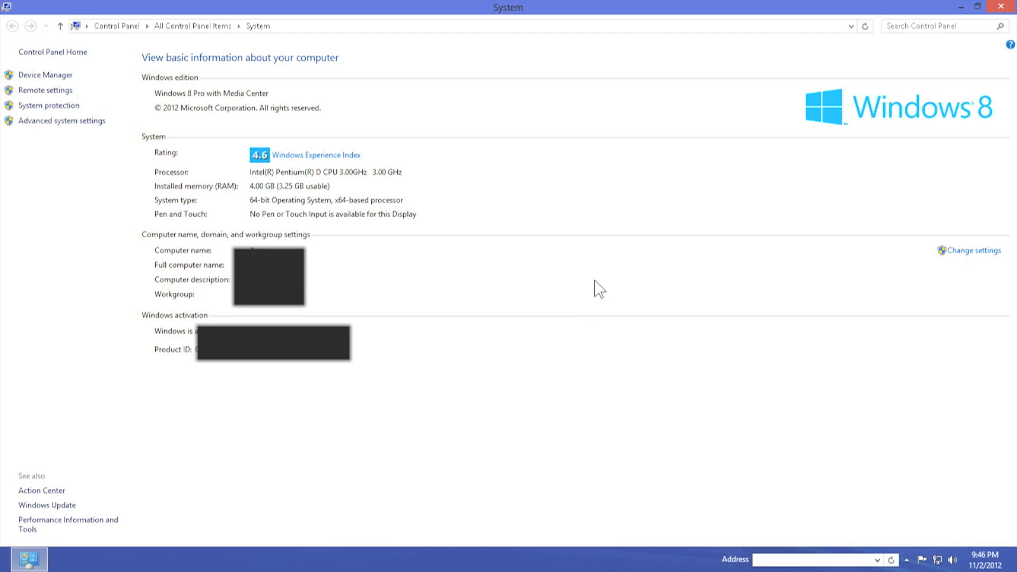
mouse_move(422, 466)
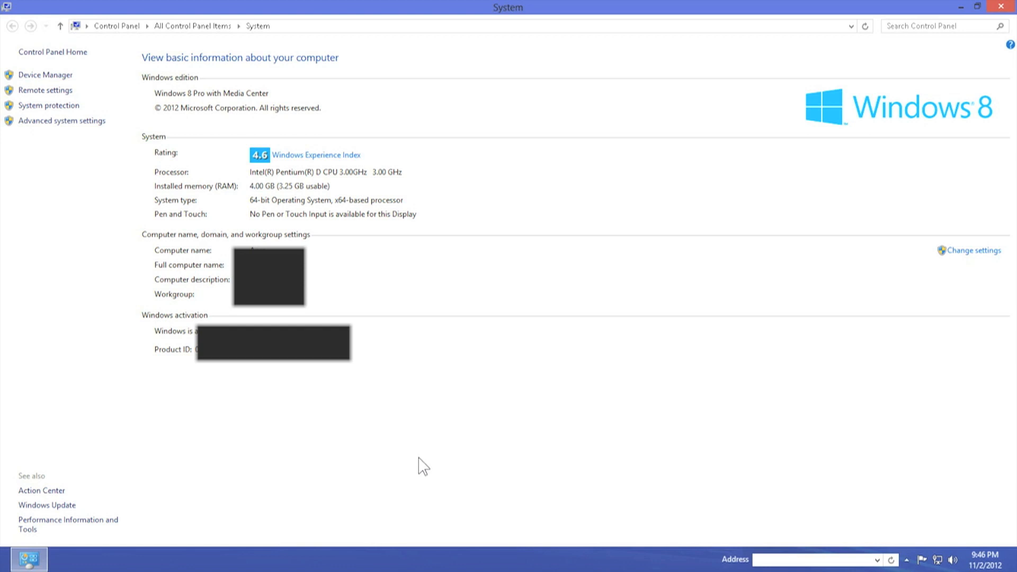
mouse_move(320, 378)
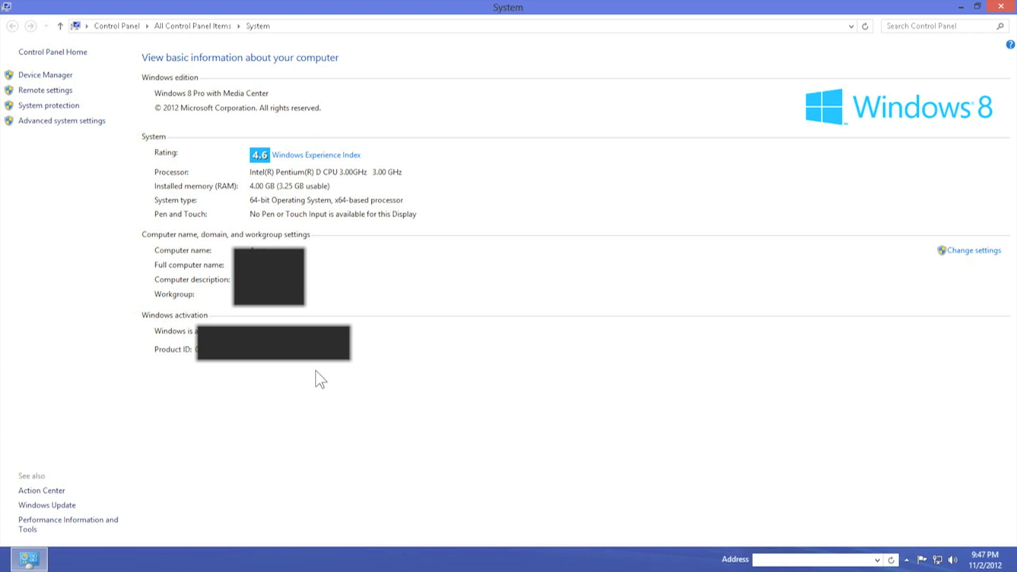
mouse_move(551, 250)
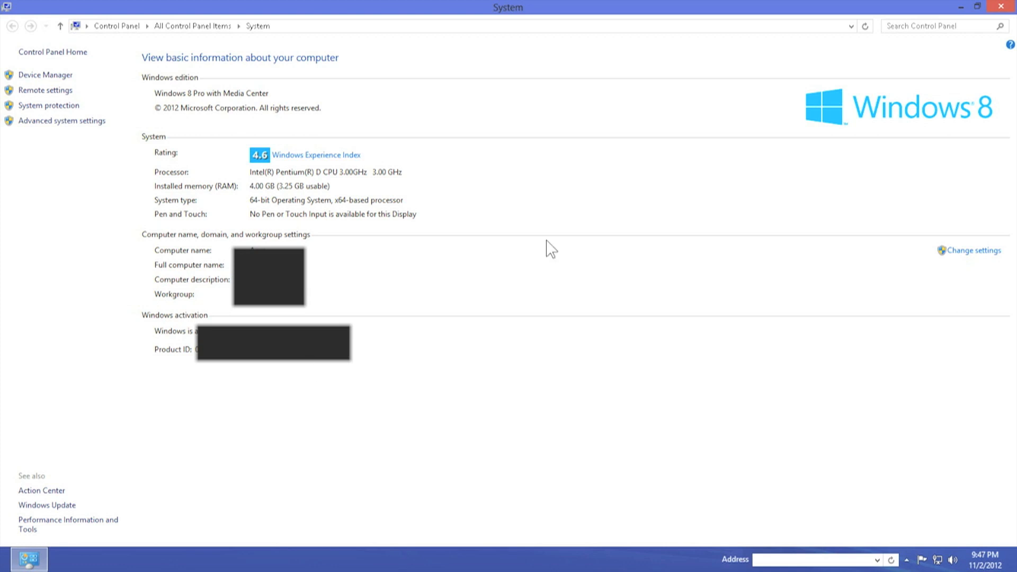